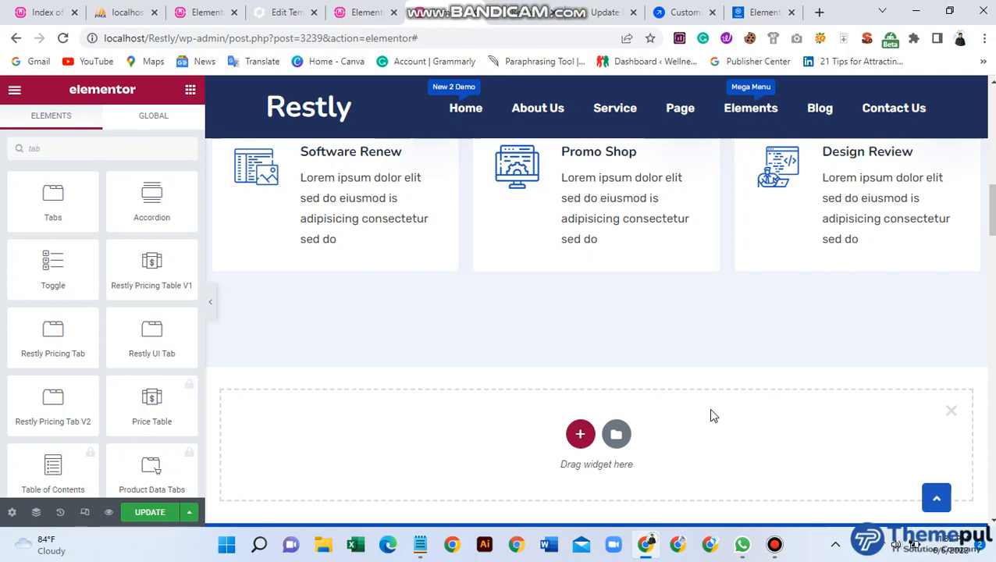
{"action": "mouse_move", "coordinate": [281, 134]}
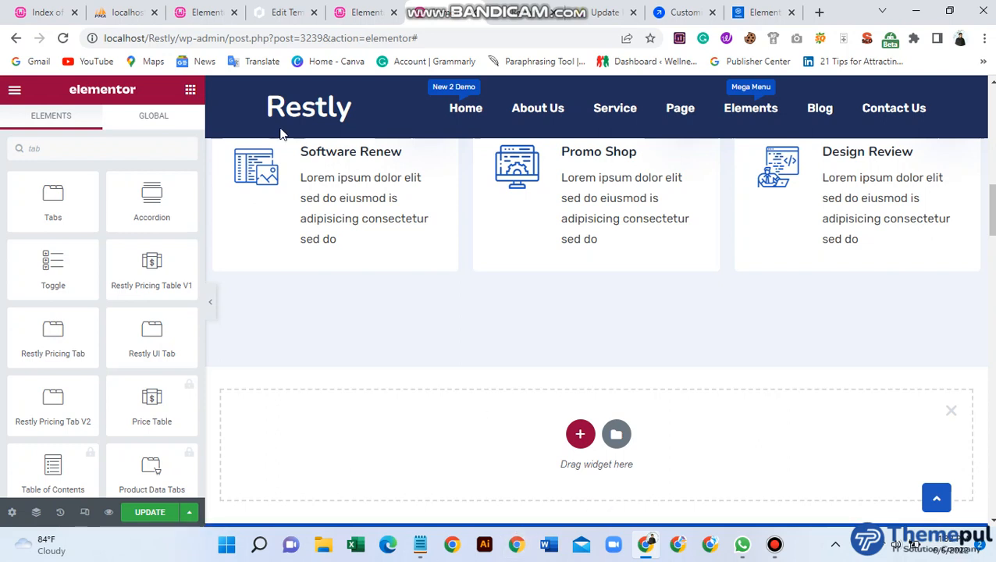
{"action": "mouse_move", "coordinate": [53, 201]}
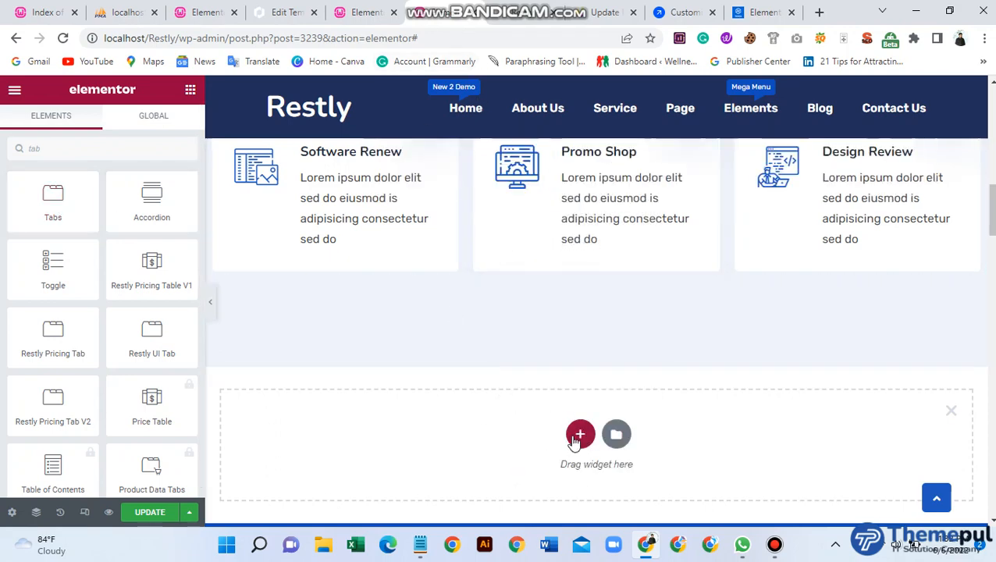
{"action": "mouse_move", "coordinate": [52, 227]}
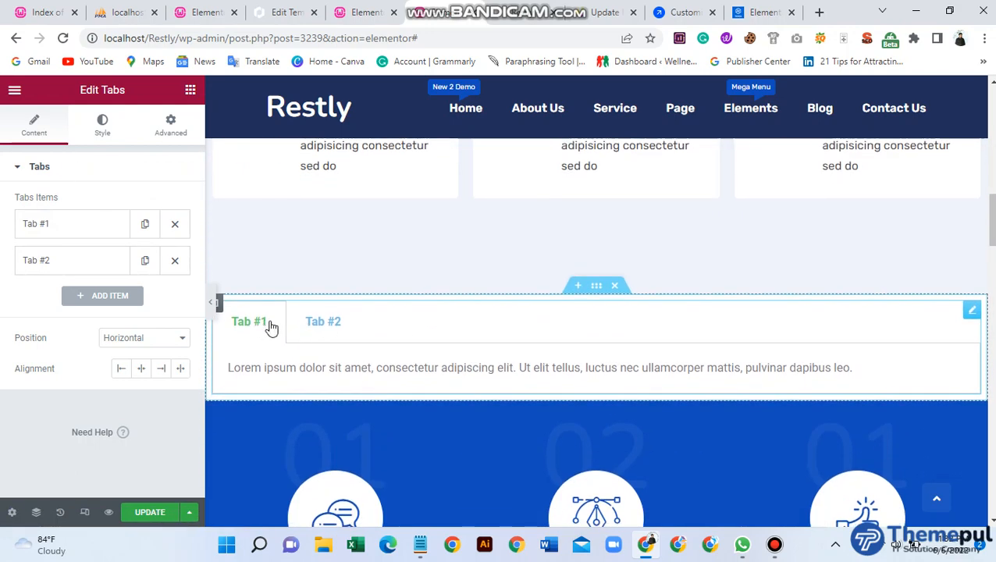
Drop the Tabs widget into the empty section and duplicate Tab #2 twice for four tabs.
{"action": "left_click", "coordinate": [145, 260]}
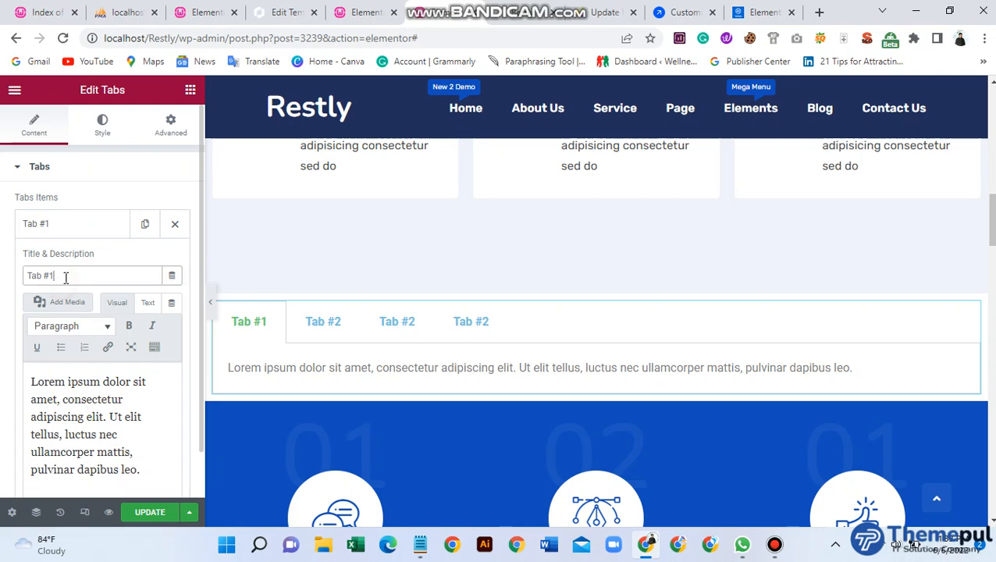
Change the first tab's title from Tab #1 to 'Restly'.
{"action": "double_click", "coordinate": [40, 276]}
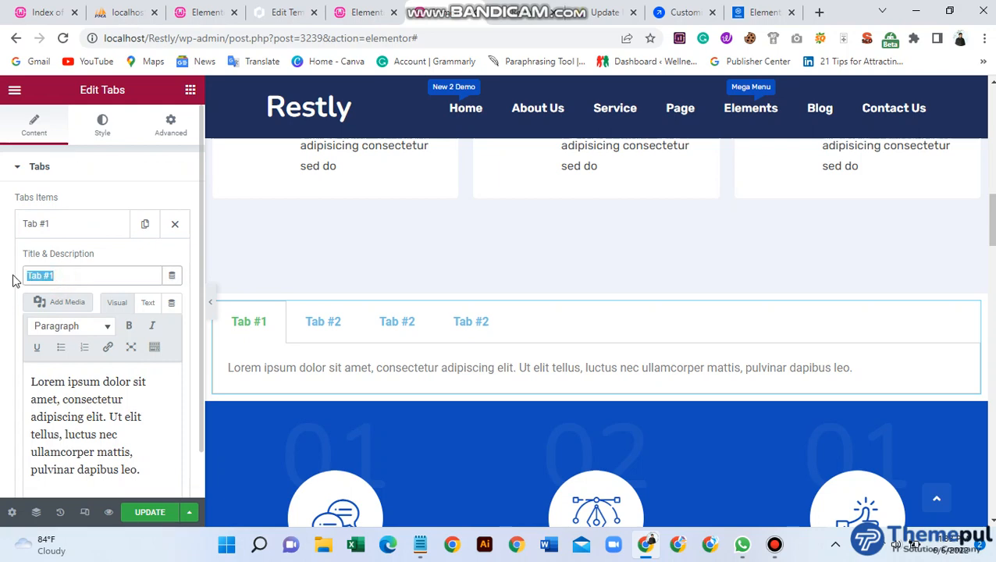
{"action": "type", "text": "restly"}
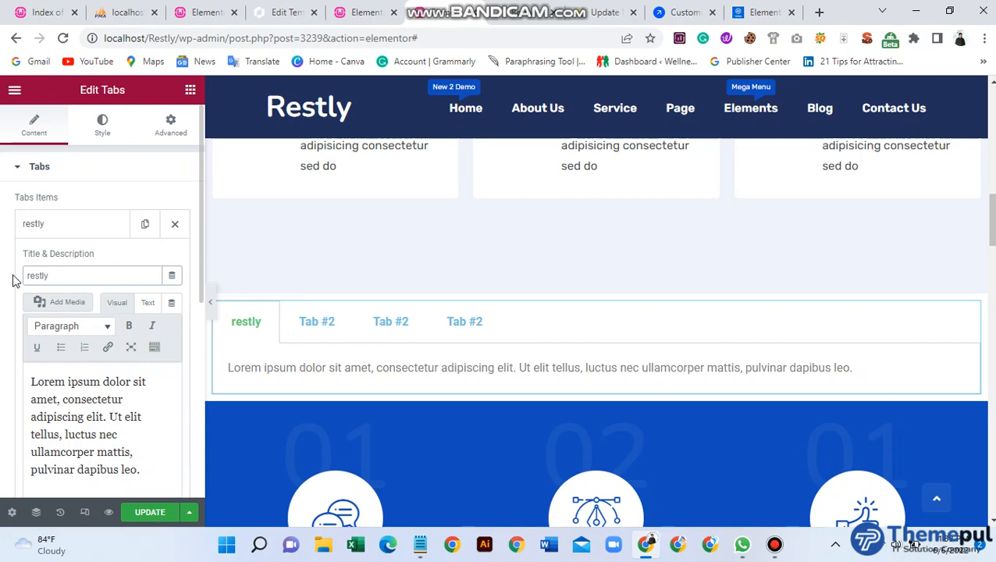
{"action": "left_click", "coordinate": [32, 275]}
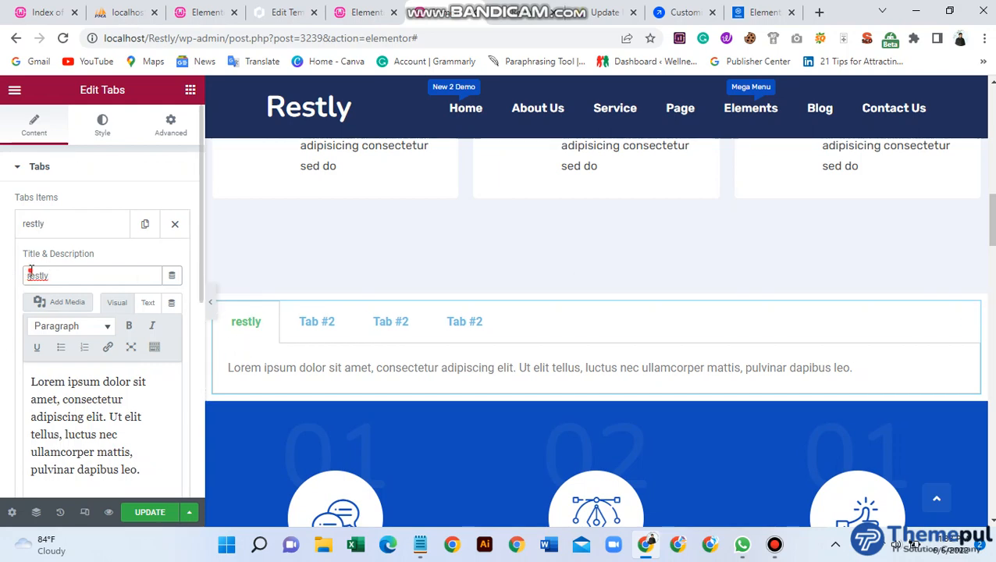
{"action": "type", "text": "Restly"}
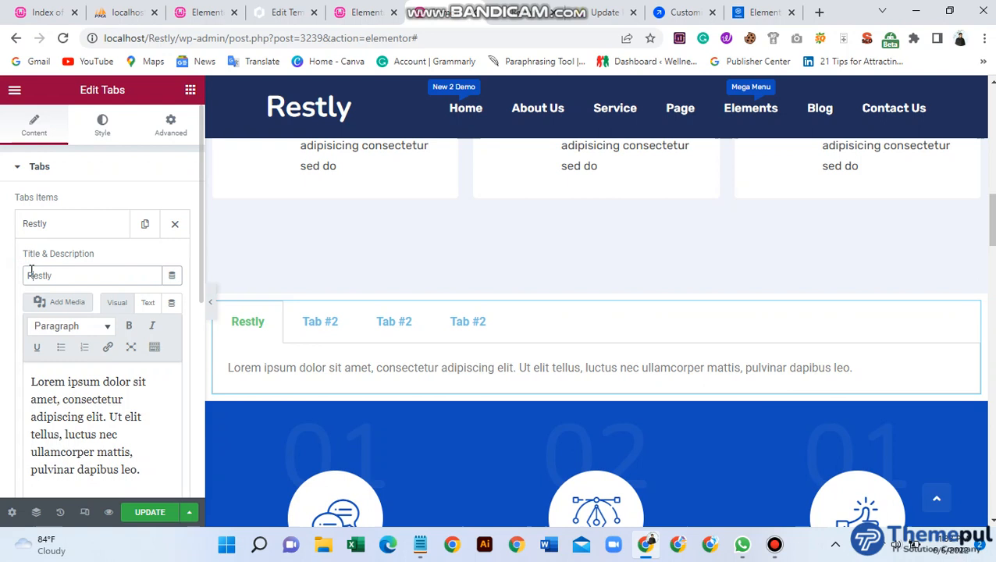
{"action": "double_click", "coordinate": [77, 434]}
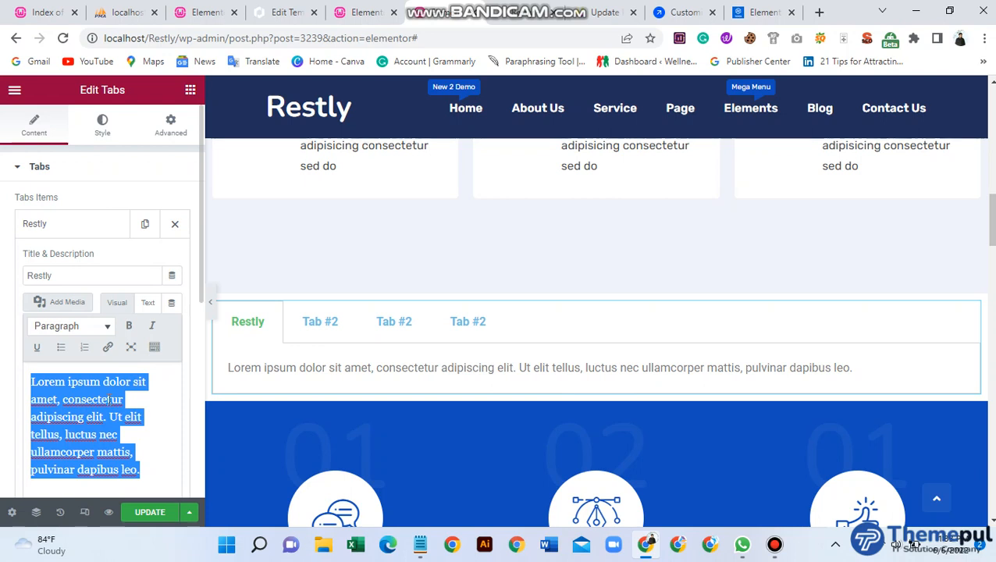
Replace the Lorem ipsum with 'Restly Is The Best It Service Wordpress Theme'.
{"action": "key", "text": "Delete"}
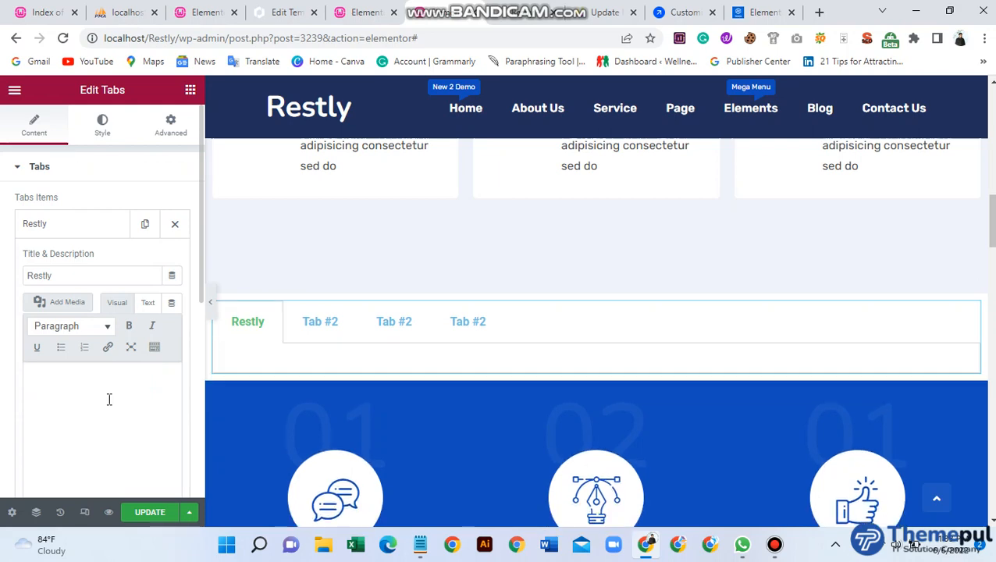
{"action": "type", "text": "Restly Is A"}
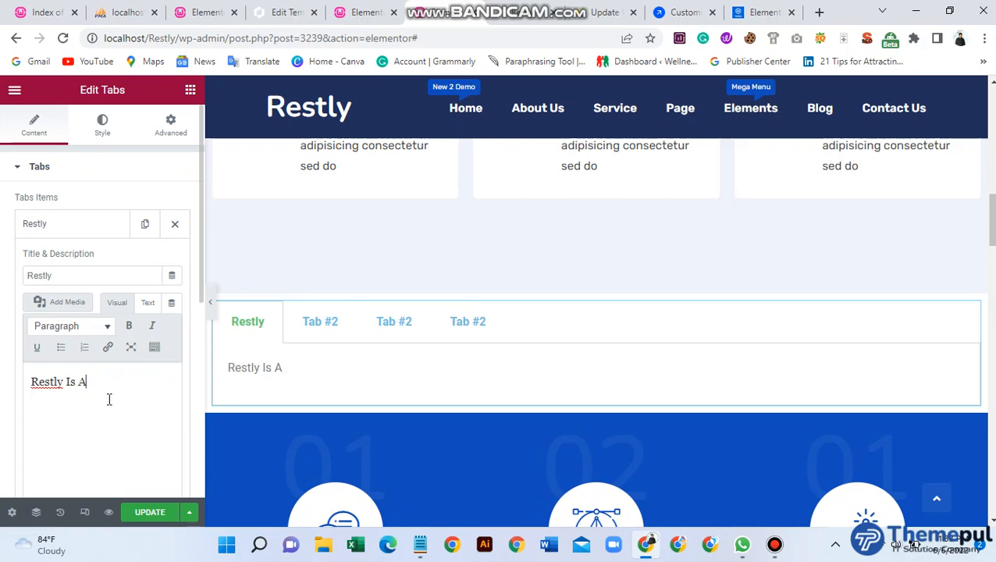
{"action": "type", "text": "The Best"}
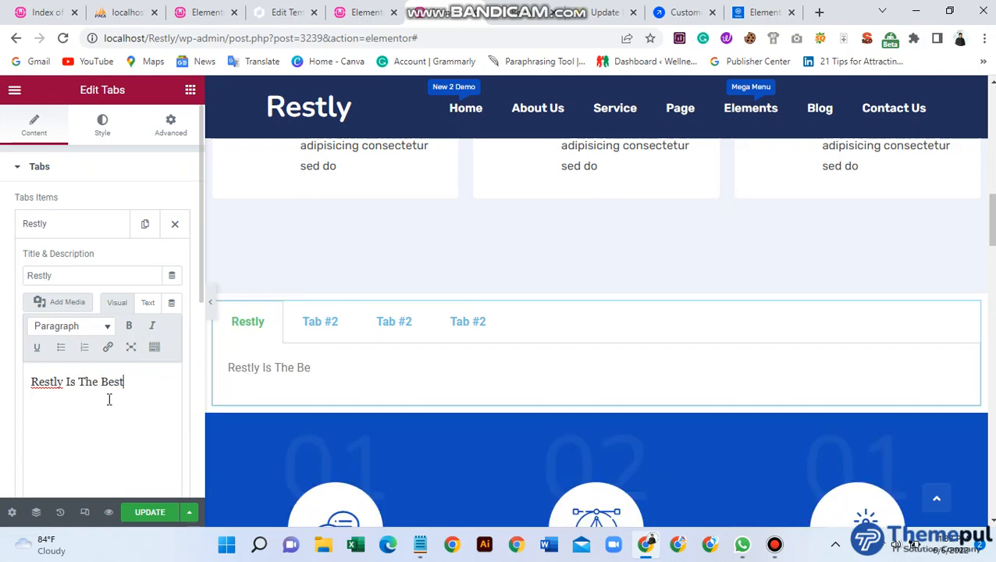
{"action": "type", "text": "It Se"}
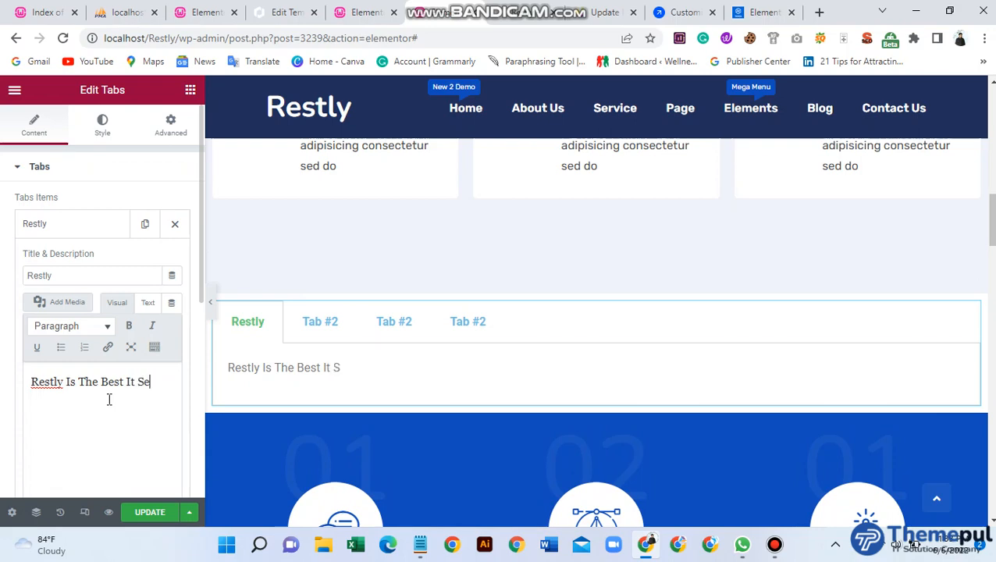
{"action": "type", "text": "rvice"}
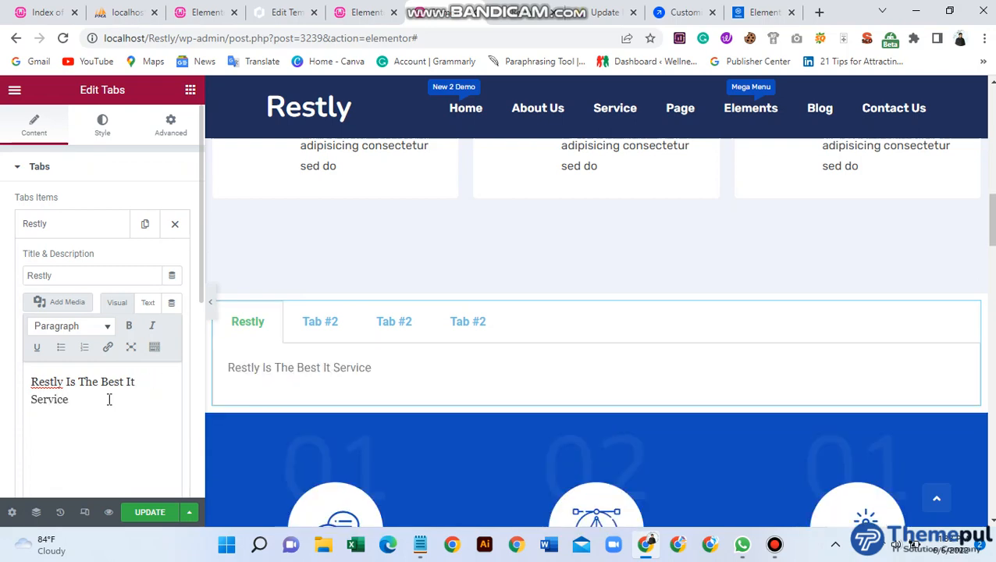
{"action": "type", "text": "Wordpress T"}
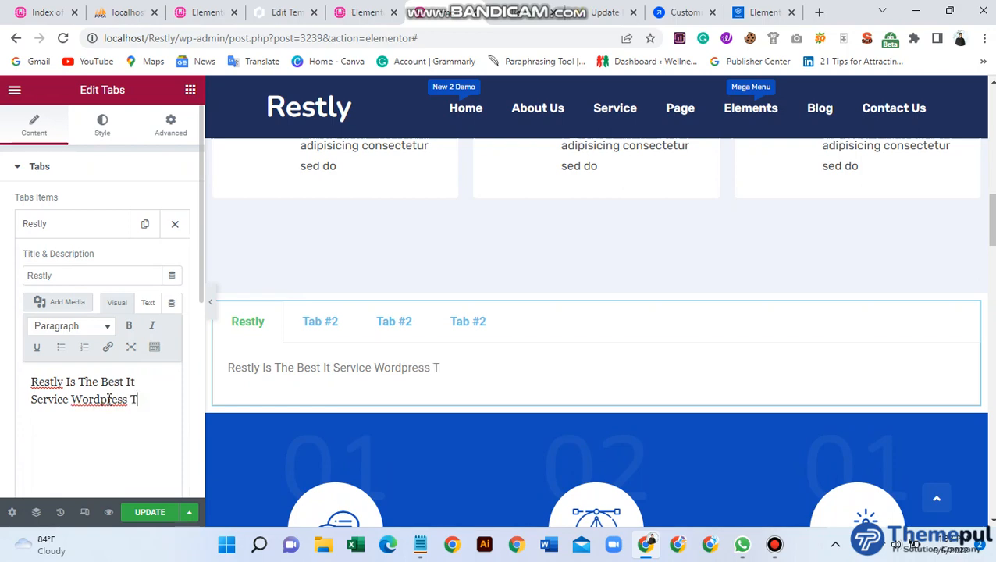
{"action": "type", "text": "he"}
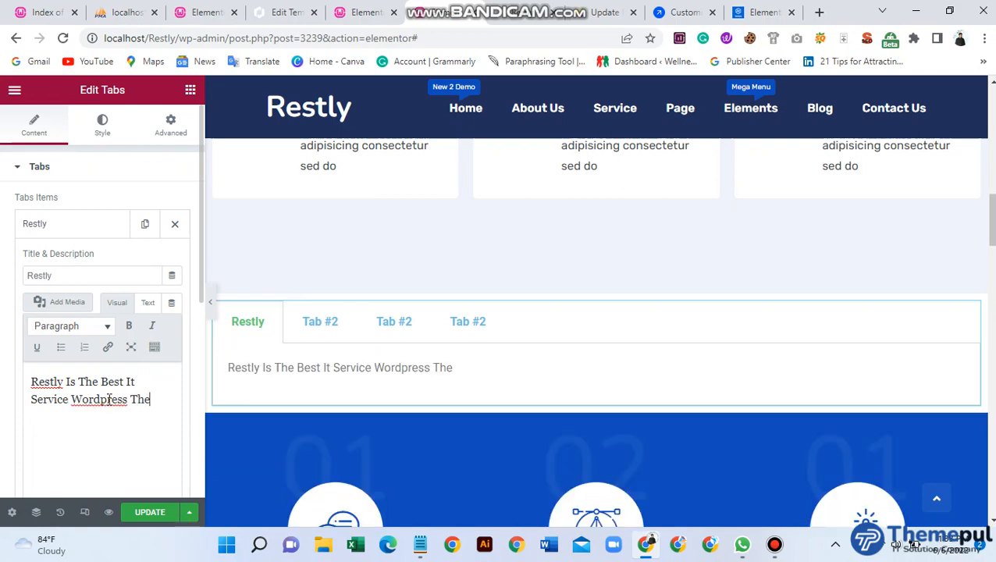
{"action": "type", "text": "me"}
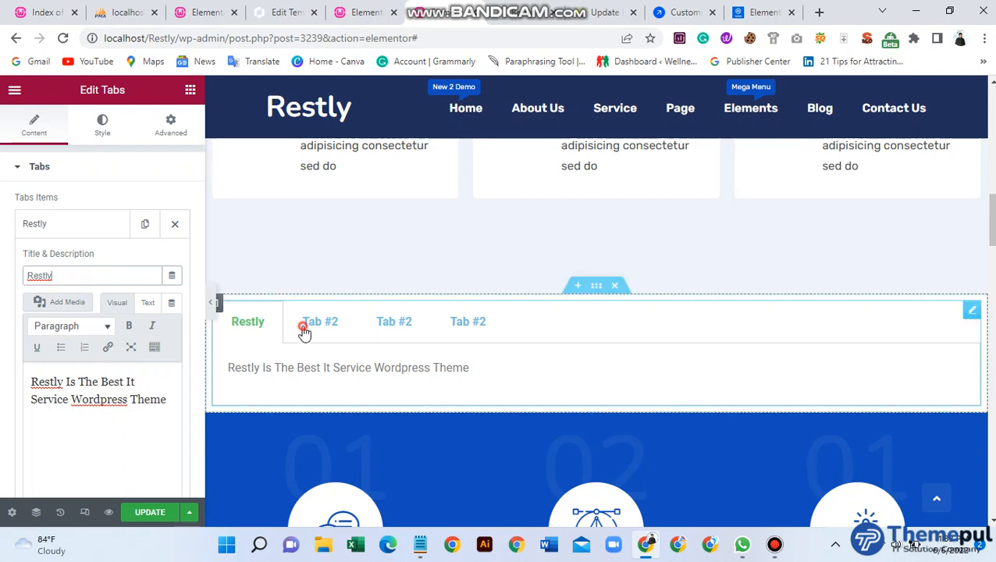
Make Tab #2 active in the preview and expand its item in Tabs Items.
{"action": "left_click", "coordinate": [320, 322]}
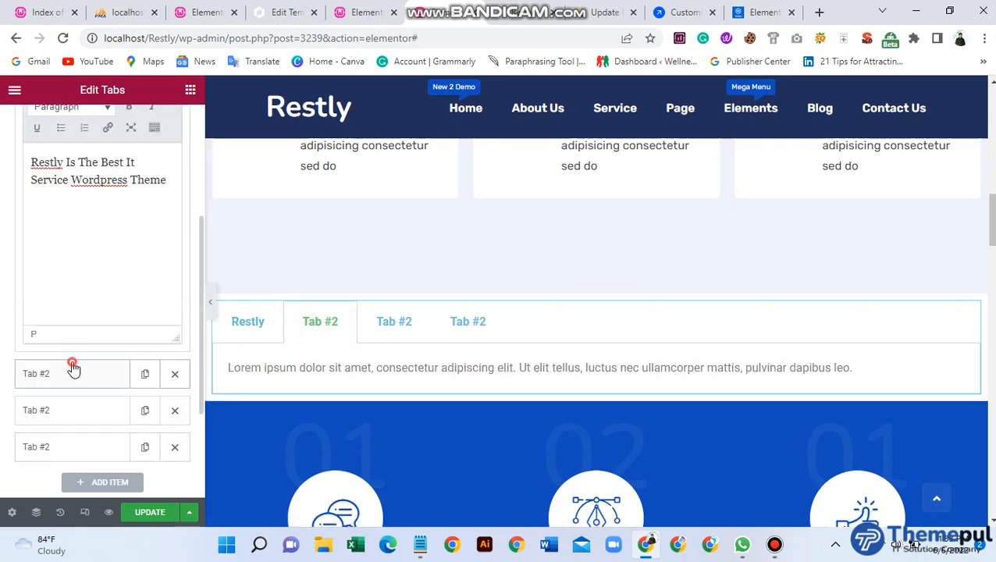
{"action": "left_click", "coordinate": [72, 374]}
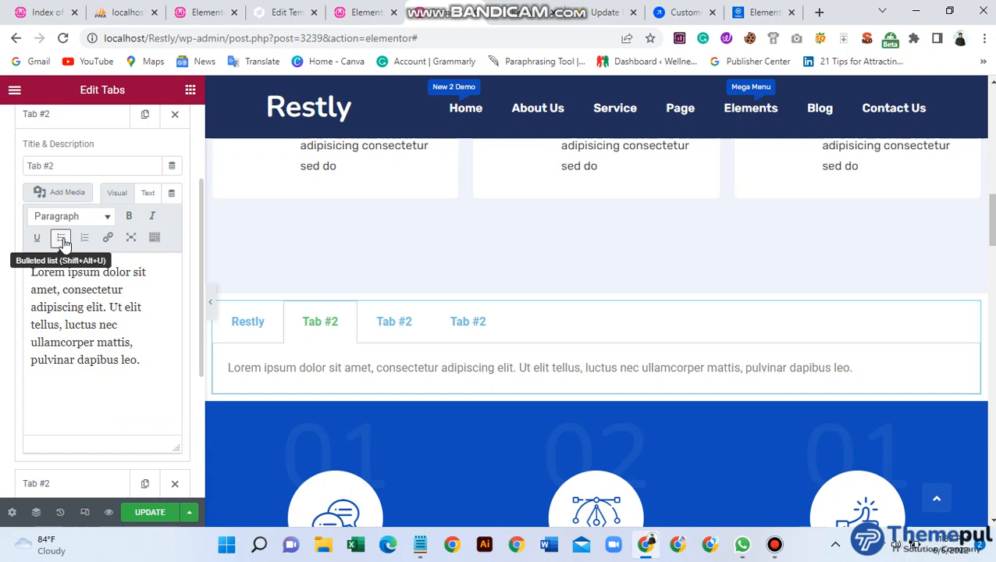
{"action": "mouse_move", "coordinate": [199, 347]}
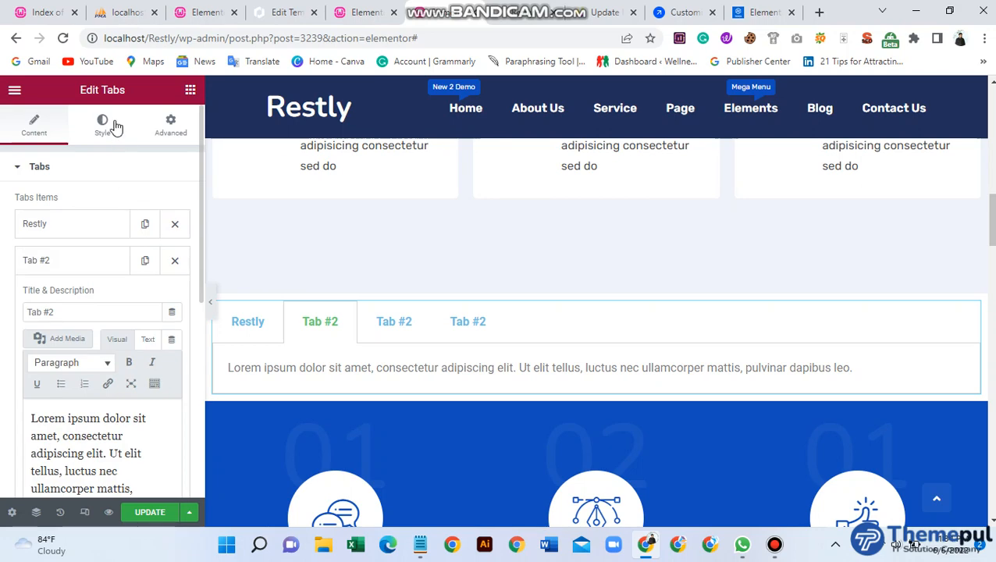
Give the tabs a red border 5px wide.
{"action": "left_click", "coordinate": [102, 124]}
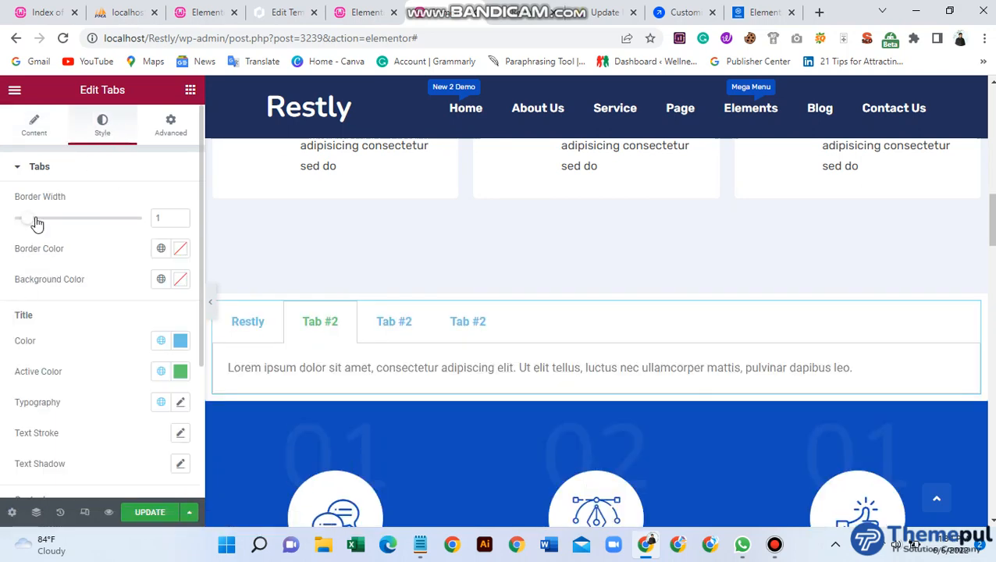
{"action": "left_click_drag", "start_coordinate": [27, 219], "coordinate": [43, 218]}
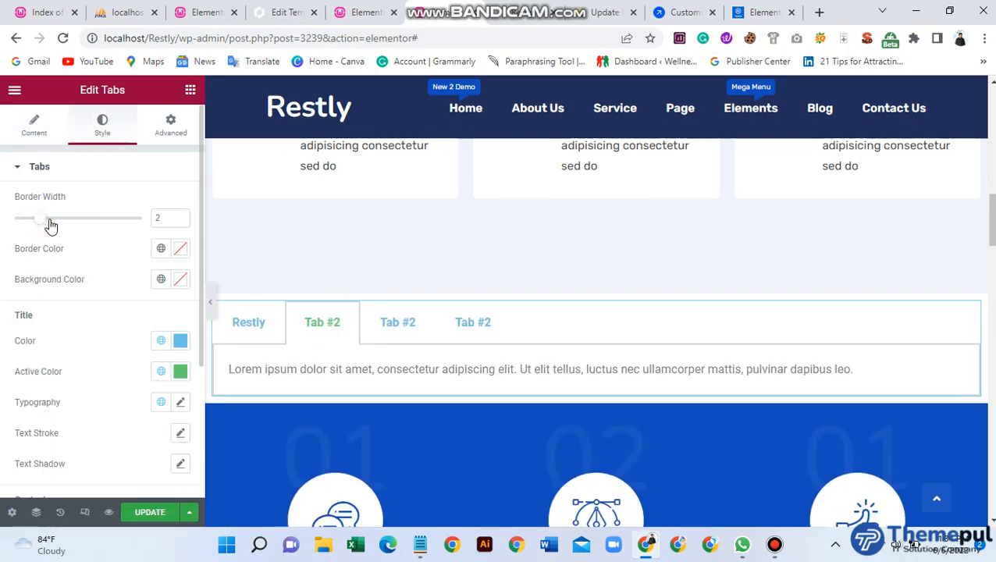
{"action": "left_click_drag", "start_coordinate": [39, 218], "coordinate": [93, 218]}
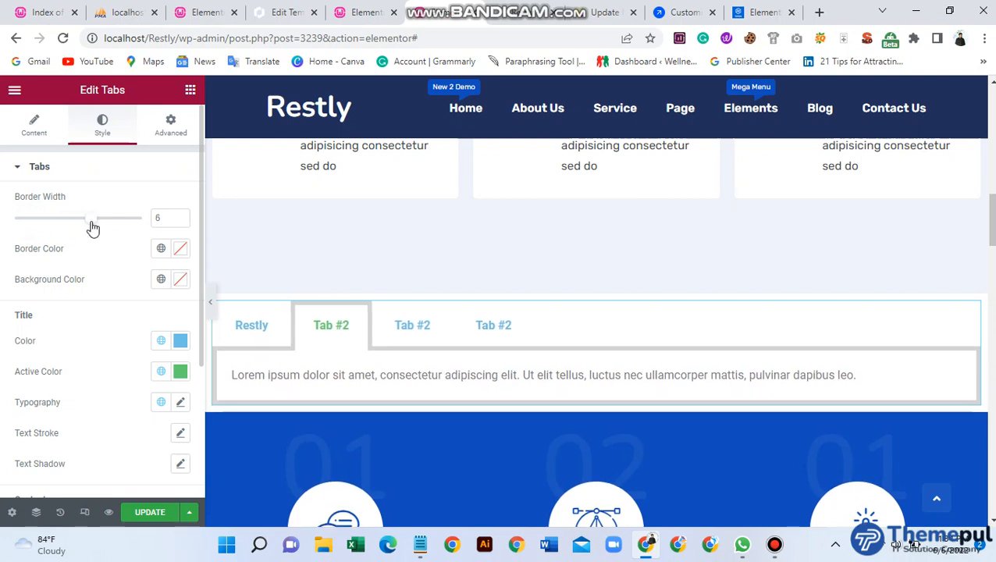
{"action": "left_click_drag", "start_coordinate": [86, 219], "coordinate": [78, 218]}
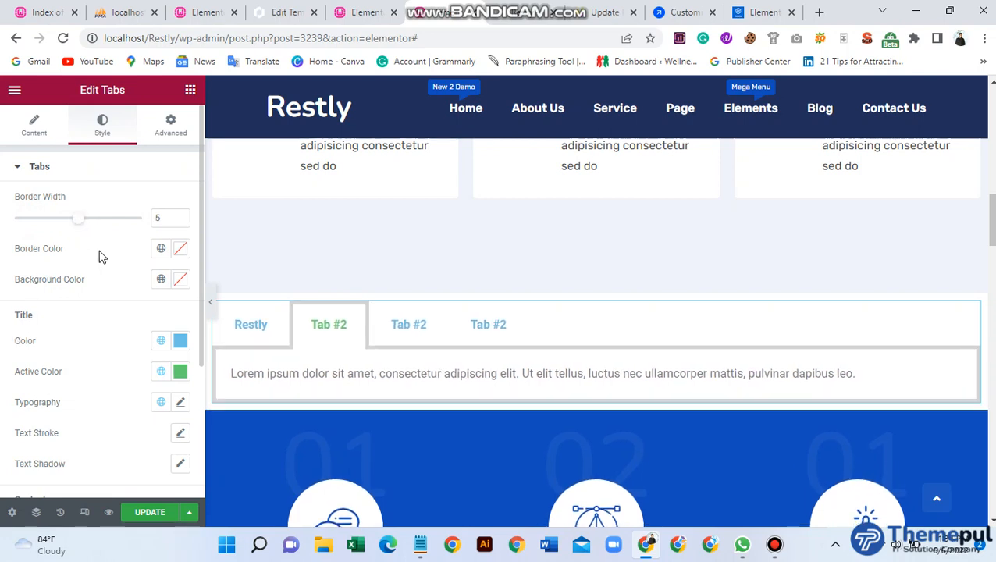
{"action": "left_click", "coordinate": [161, 248]}
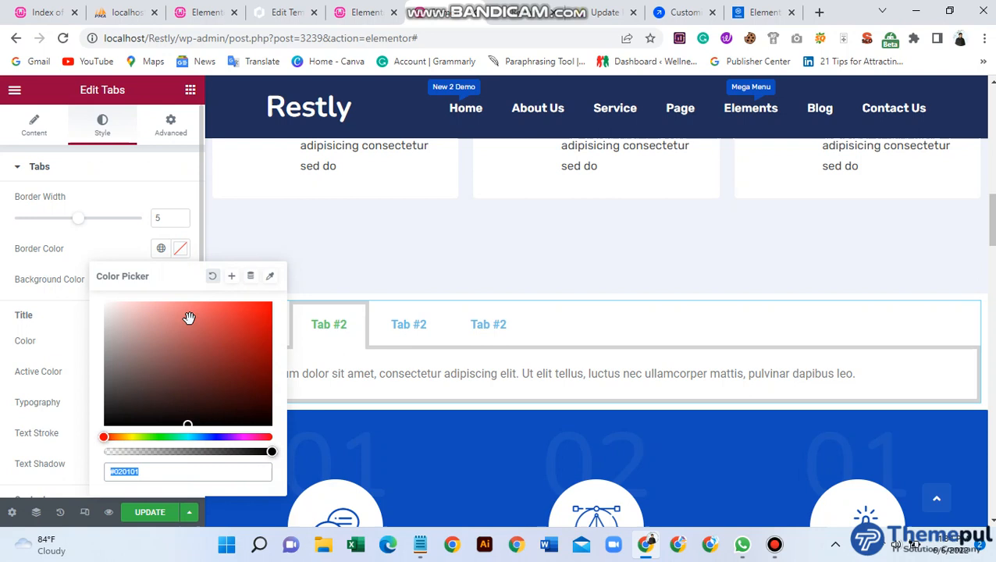
{"action": "left_click", "coordinate": [244, 330]}
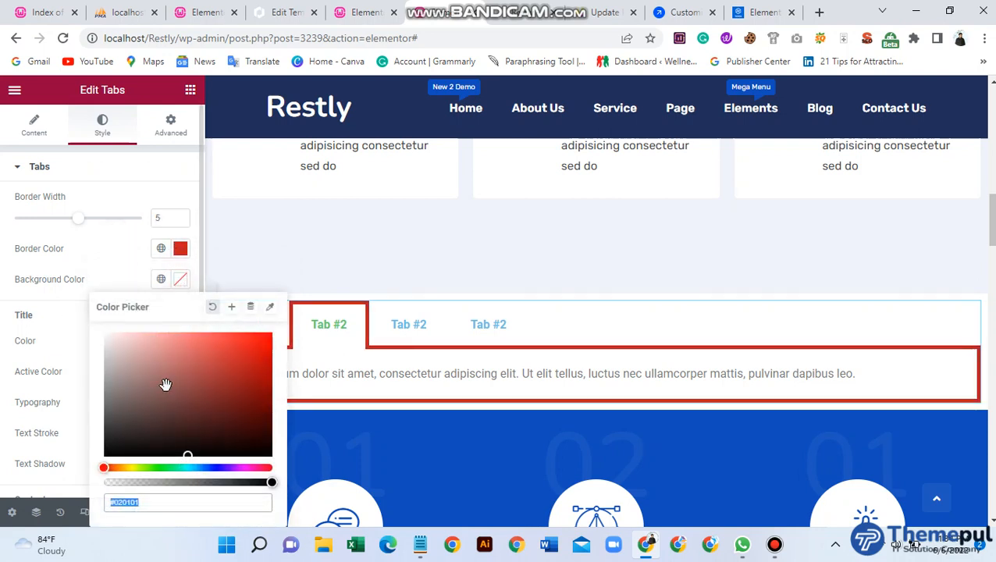
Clear the tabs' dark background, make titles black and the active title bright green.
{"action": "left_click", "coordinate": [115, 437]}
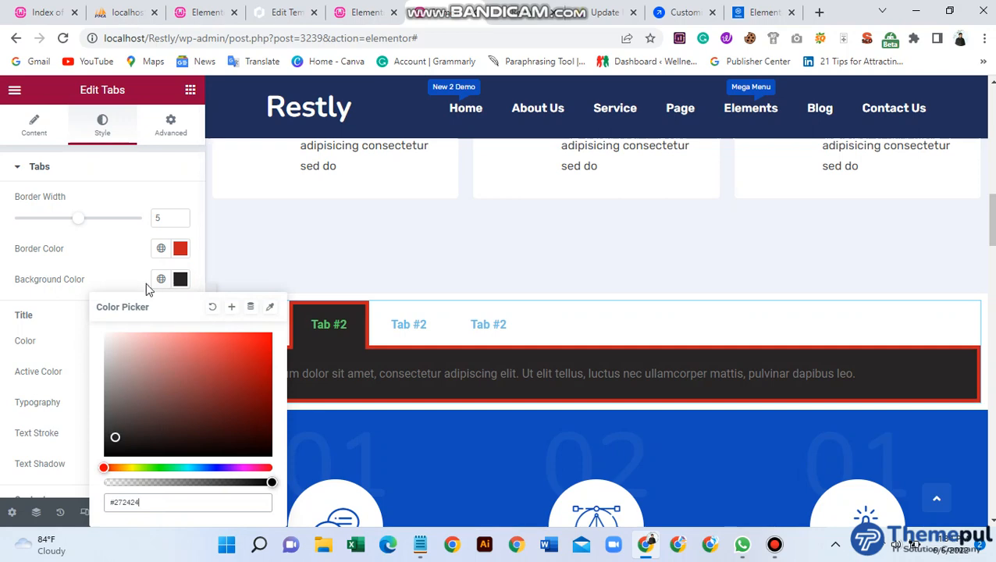
{"action": "left_click", "coordinate": [180, 279]}
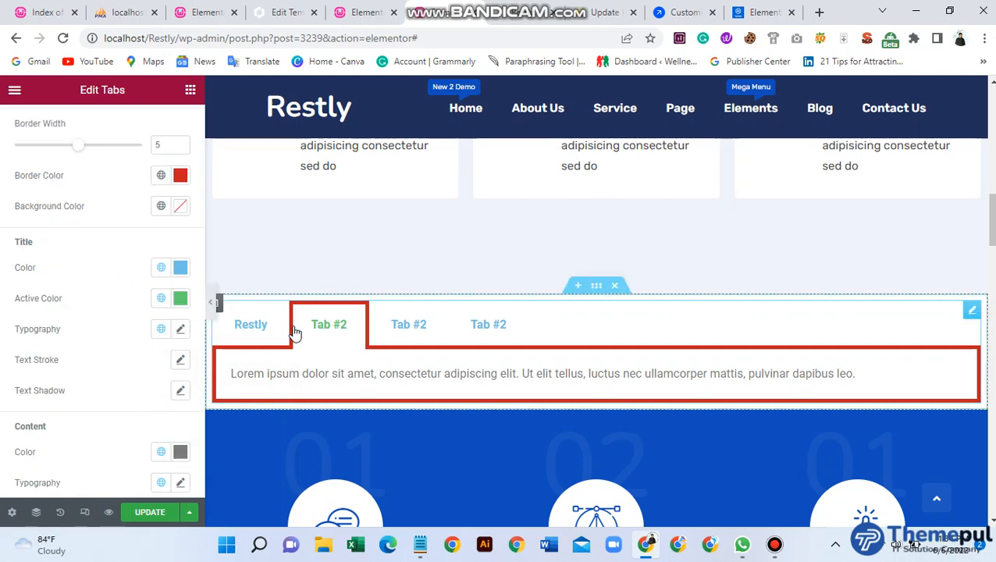
{"action": "left_click", "coordinate": [180, 267]}
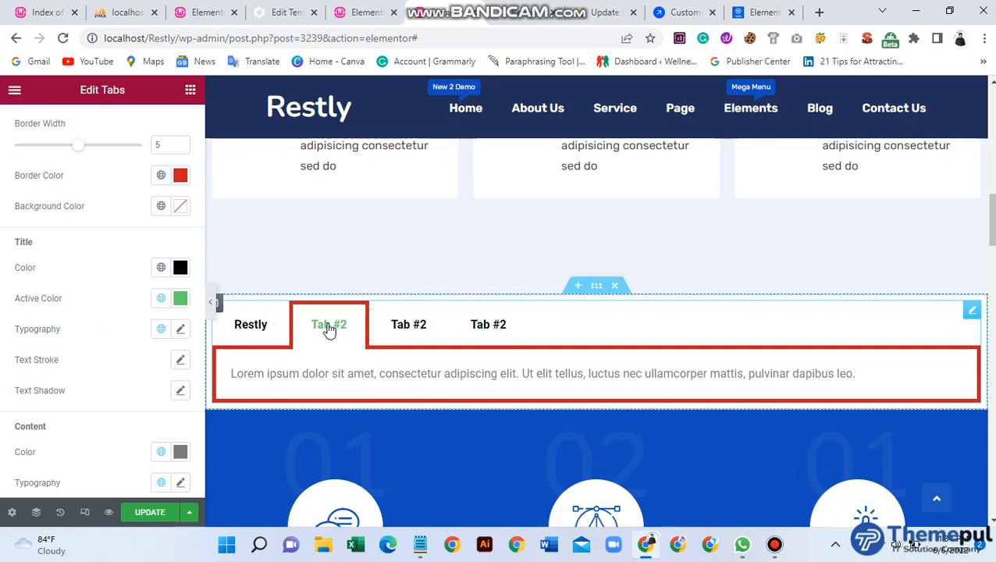
{"action": "left_click", "coordinate": [250, 325]}
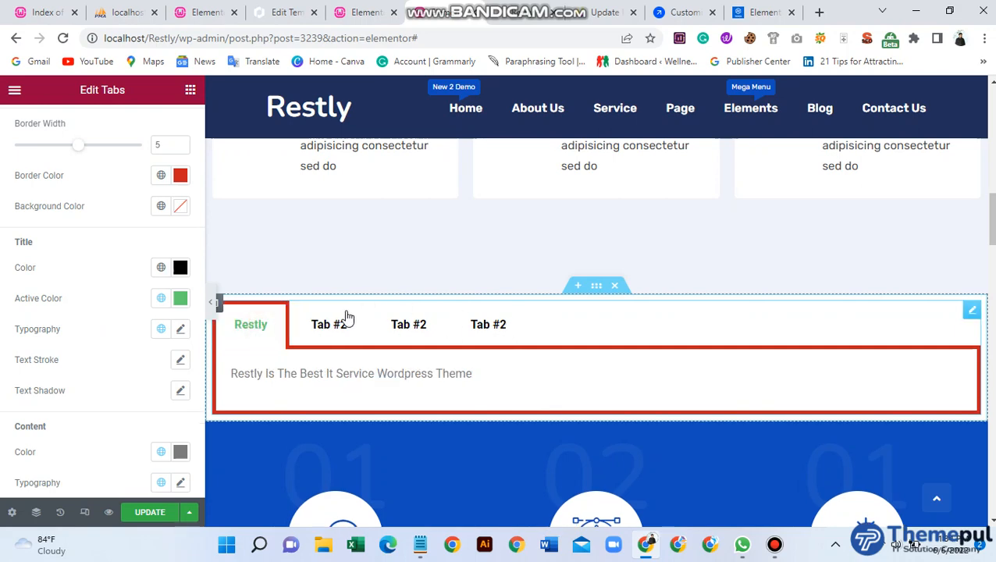
{"action": "left_click", "coordinate": [329, 324]}
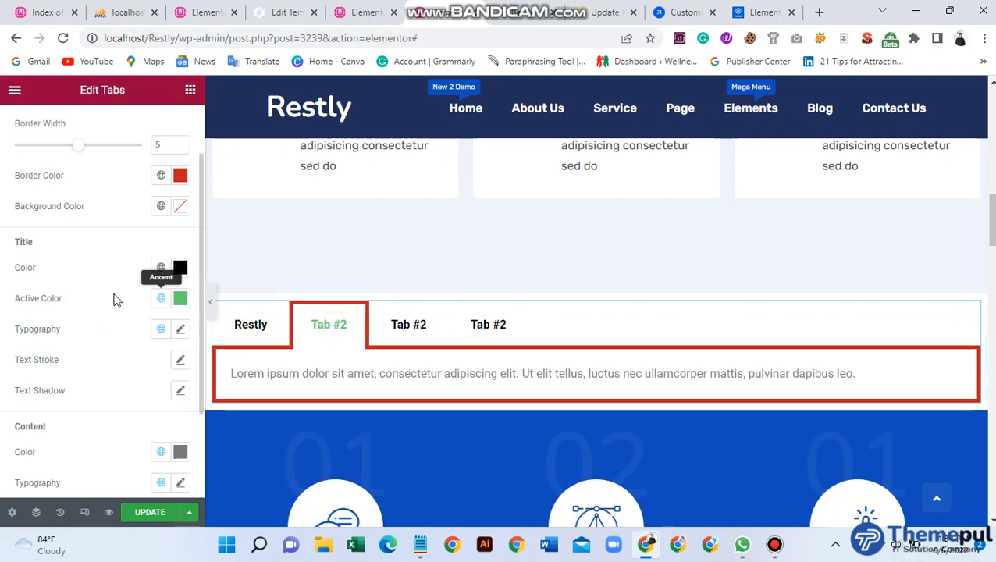
{"action": "left_click", "coordinate": [179, 298]}
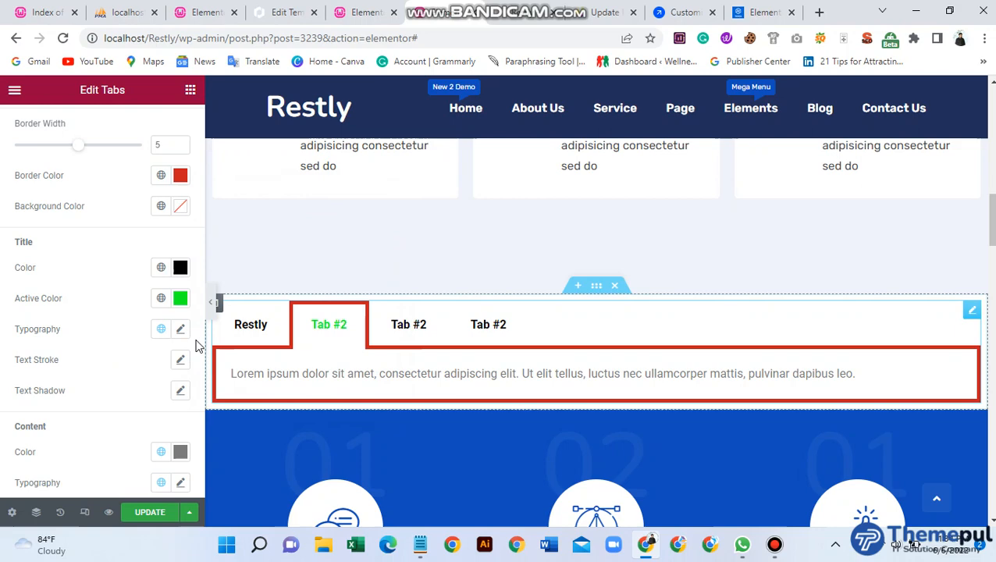
{"action": "left_click", "coordinate": [180, 330]}
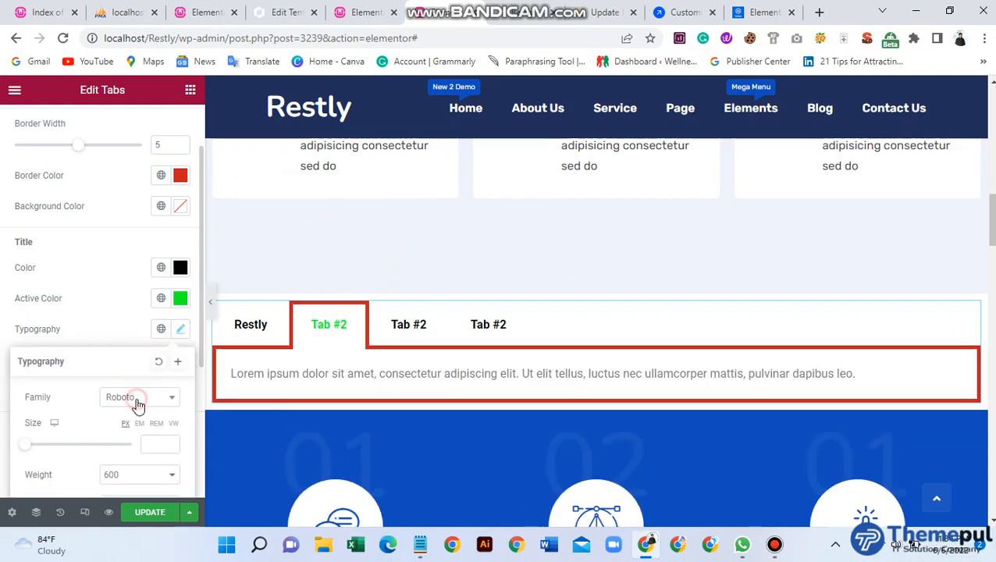
Switch the tab titles to a bolder font family and add a text stroke.
{"action": "left_click", "coordinate": [139, 398]}
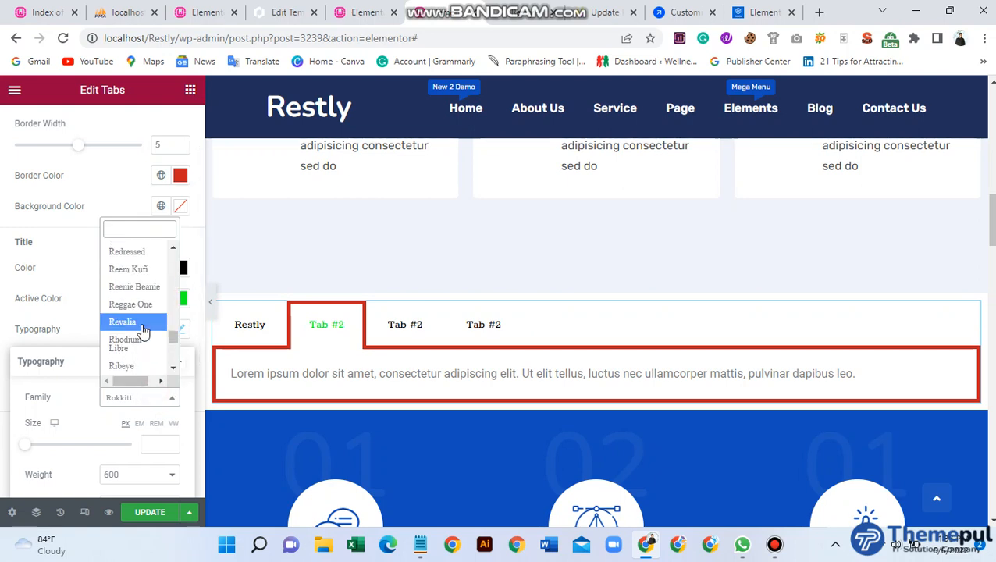
{"action": "left_click", "coordinate": [129, 304]}
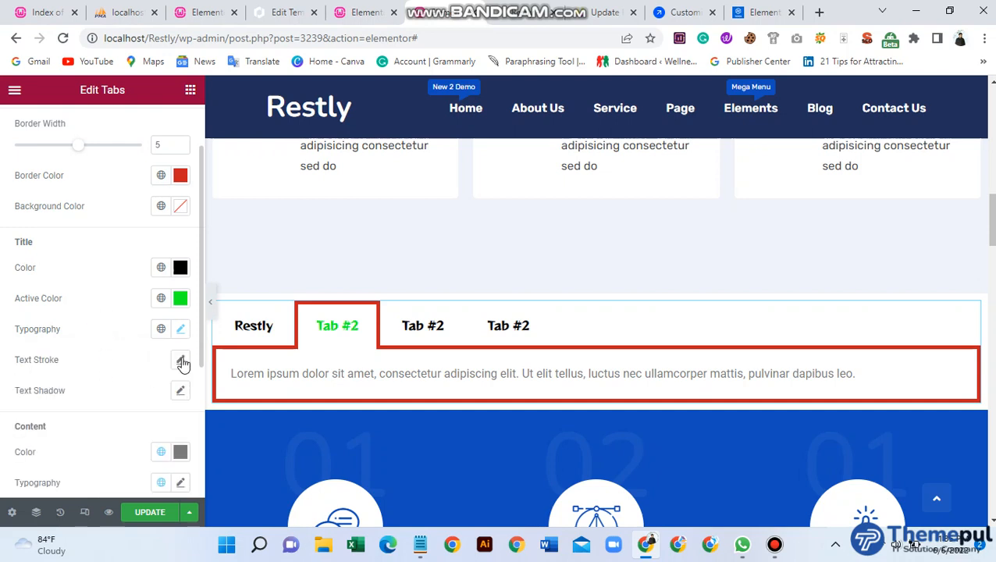
{"action": "left_click", "coordinate": [180, 360]}
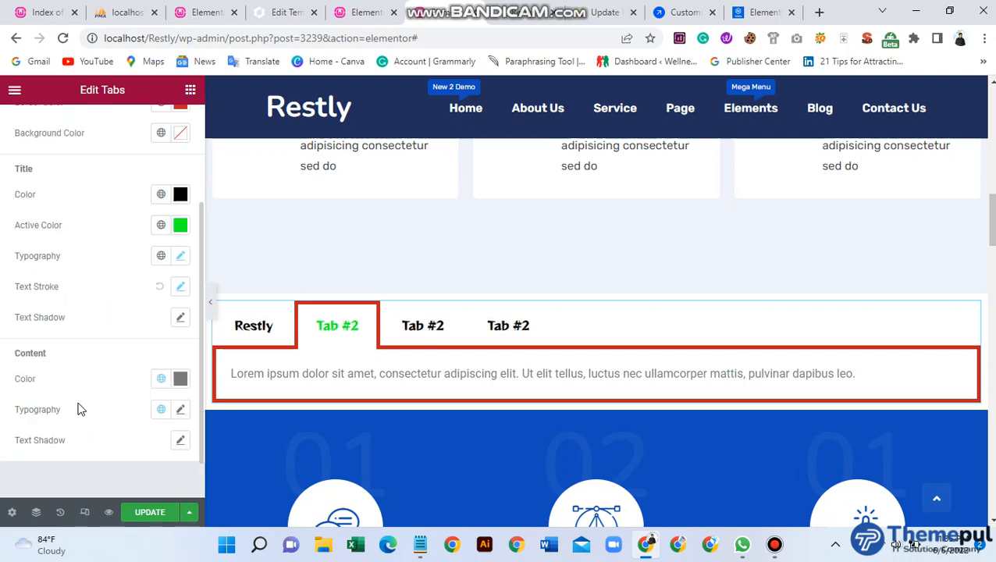
Add a soft blurred text shadow to titles and set the content colour to black.
{"action": "left_click", "coordinate": [180, 317]}
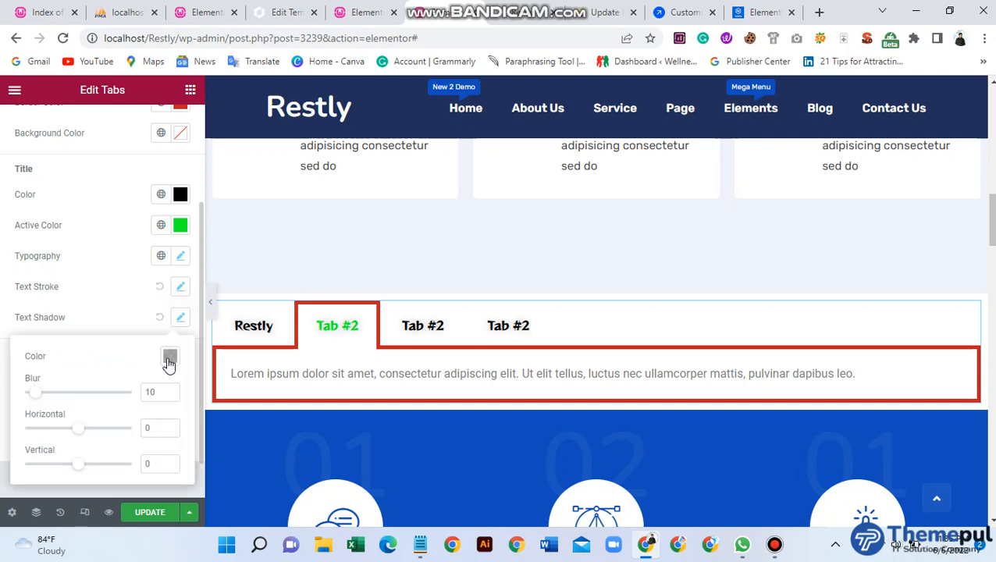
{"action": "left_click_drag", "start_coordinate": [35, 392], "coordinate": [90, 392]}
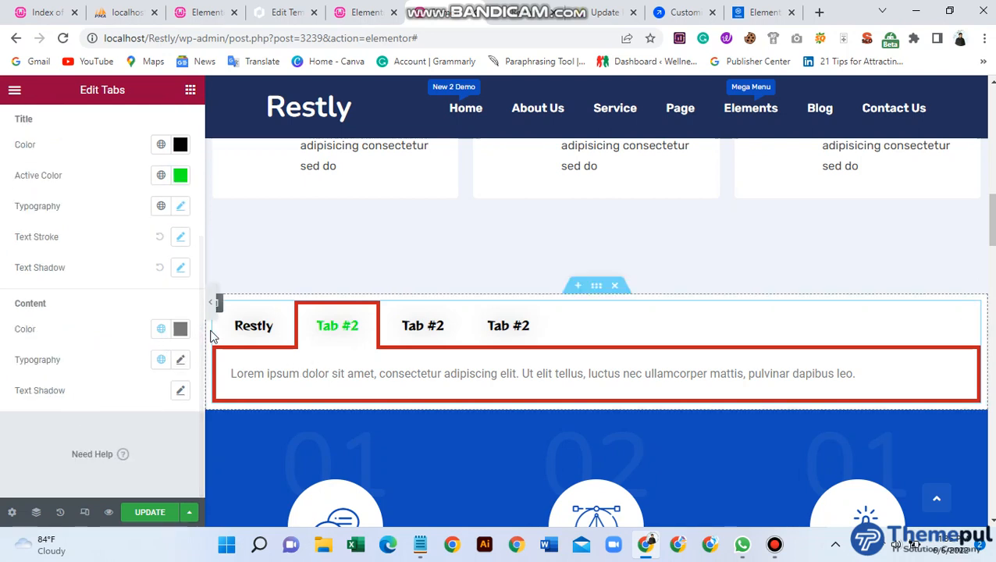
{"action": "left_click", "coordinate": [180, 329]}
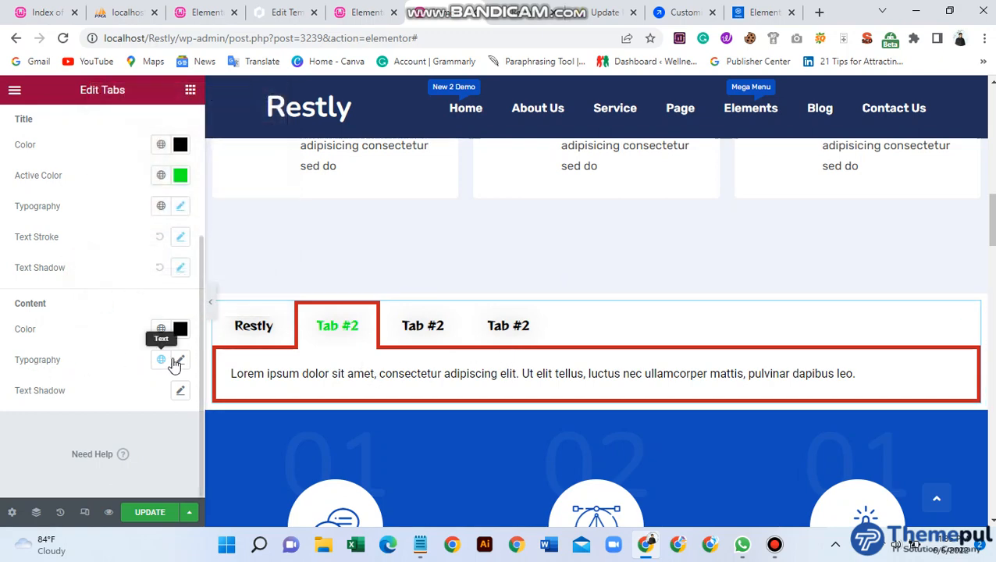
{"action": "left_click", "coordinate": [179, 359]}
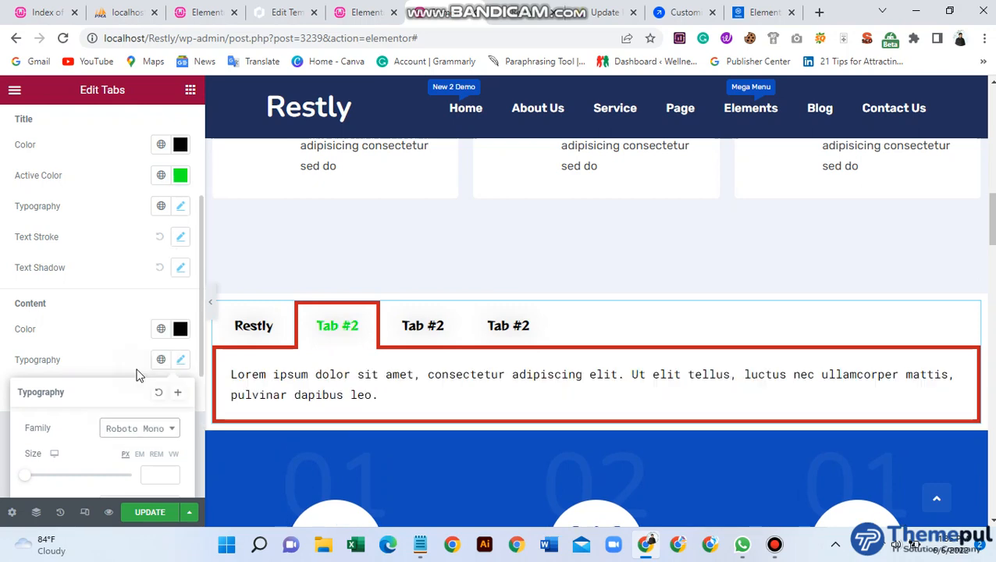
Set the content text to Roboto Mono at size 16.
{"action": "scroll", "scroll_direction": "down", "scroll_amount": 3}
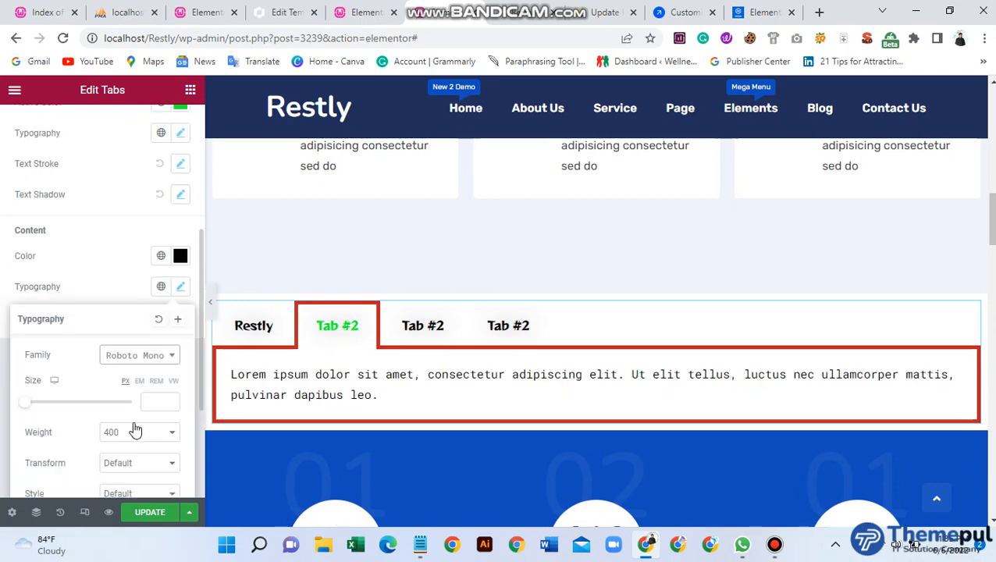
{"action": "left_click_drag", "start_coordinate": [24, 401], "coordinate": [41, 402]}
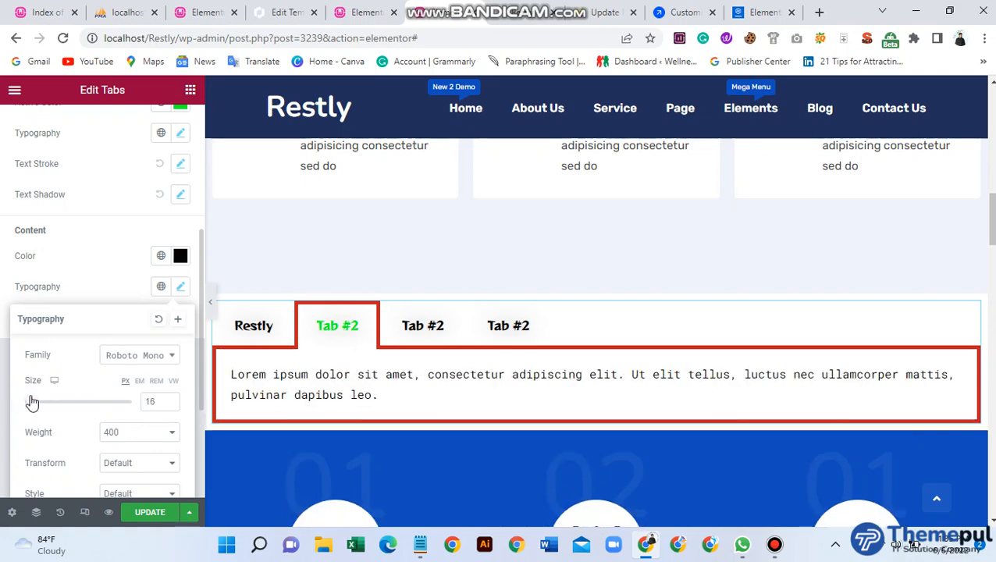
{"action": "scroll", "scroll_direction": "down", "scroll_amount": 3}
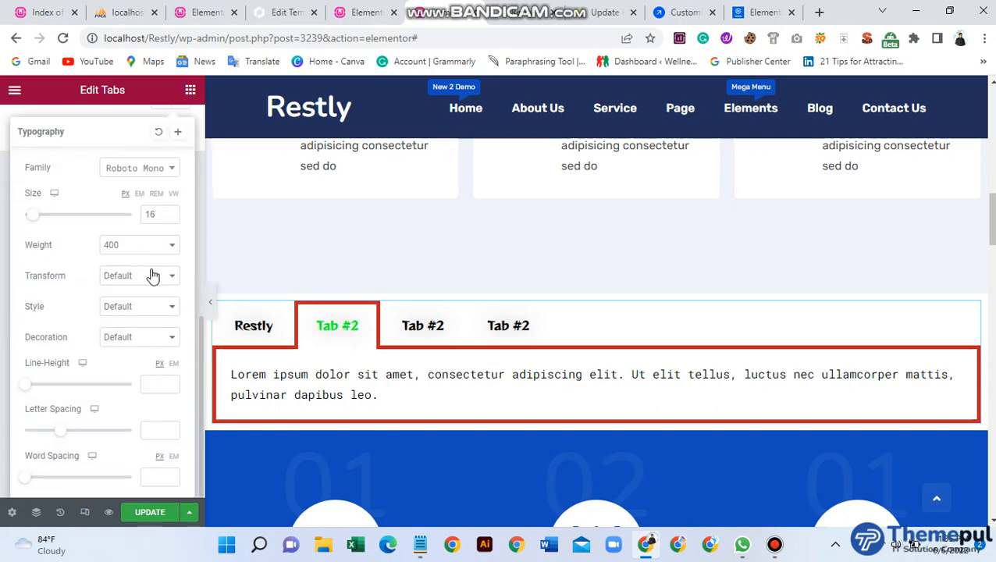
Switch to the widget's Advanced settings and scroll down to the Background section.
{"action": "left_click", "coordinate": [170, 125]}
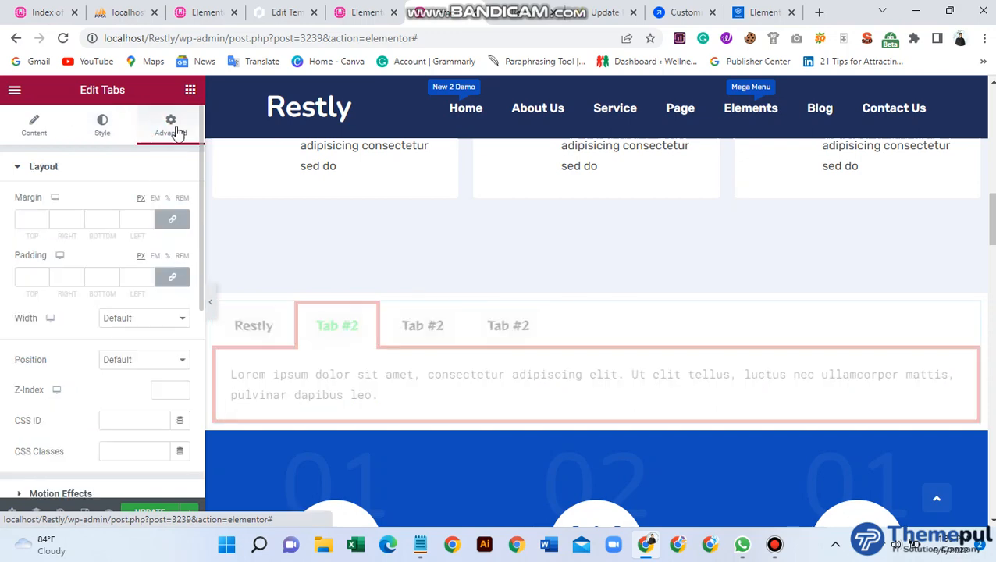
{"action": "scroll", "scroll_direction": "down", "scroll_amount": 3}
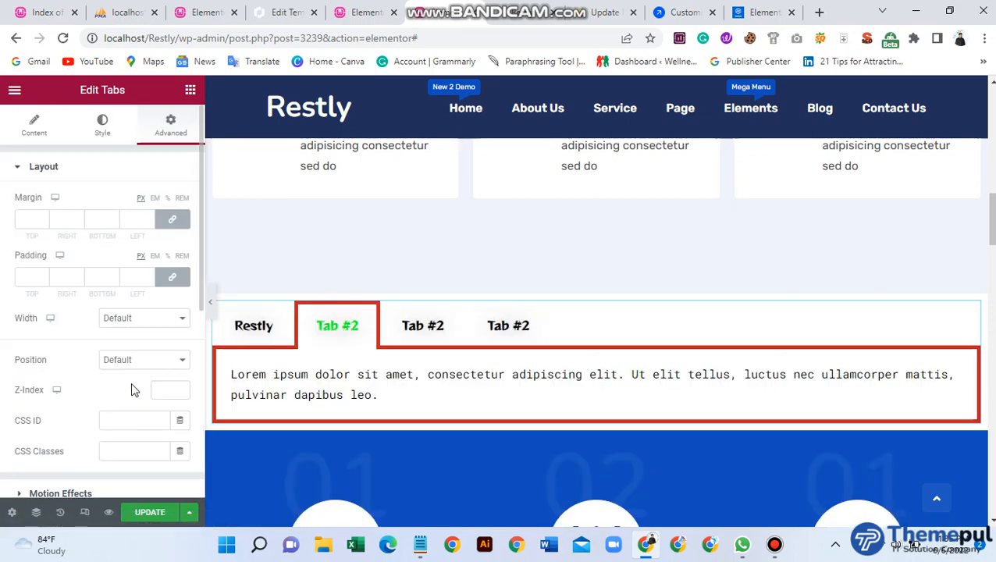
{"action": "scroll", "scroll_direction": "down", "scroll_amount": 3}
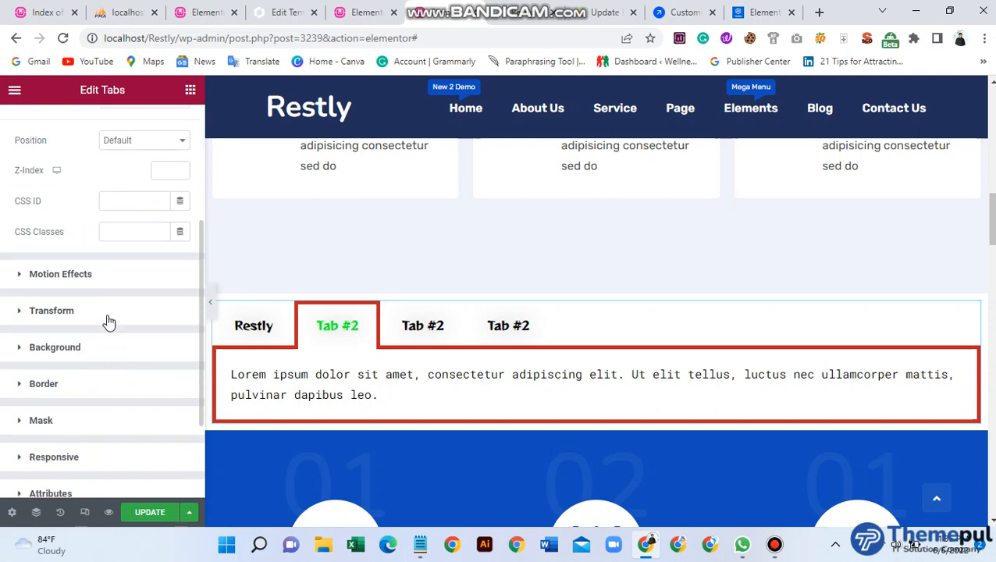
{"action": "mouse_move", "coordinate": [53, 387]}
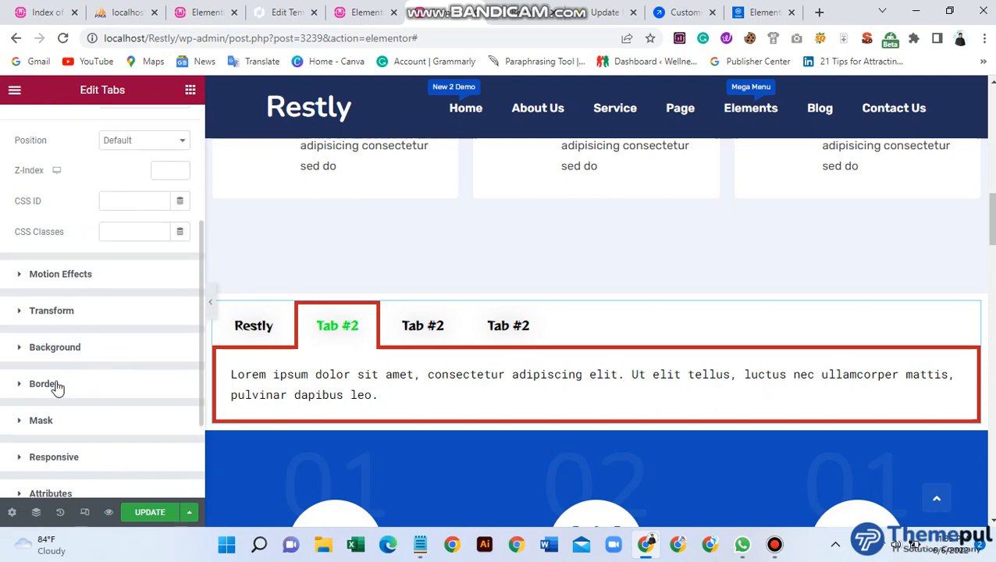
{"action": "mouse_move", "coordinate": [74, 353]}
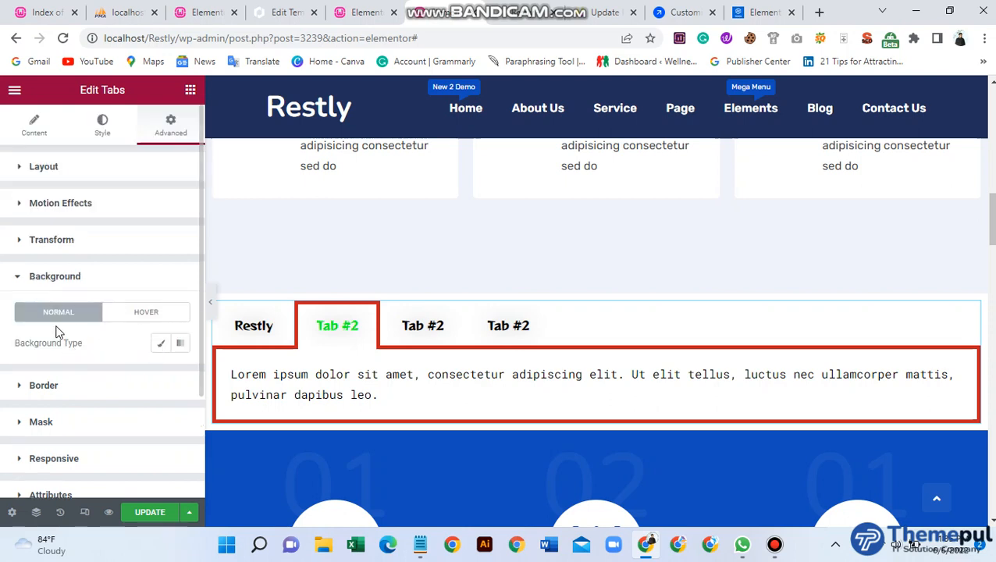
Fill the widget with a classic green background, then open the hover state's global colours.
{"action": "left_click", "coordinate": [161, 342]}
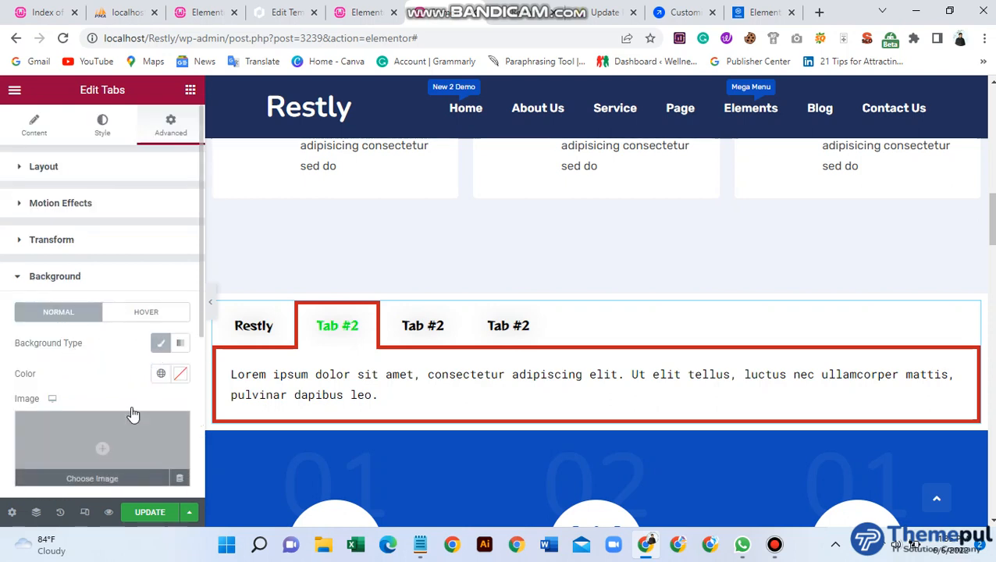
{"action": "left_click", "coordinate": [179, 374]}
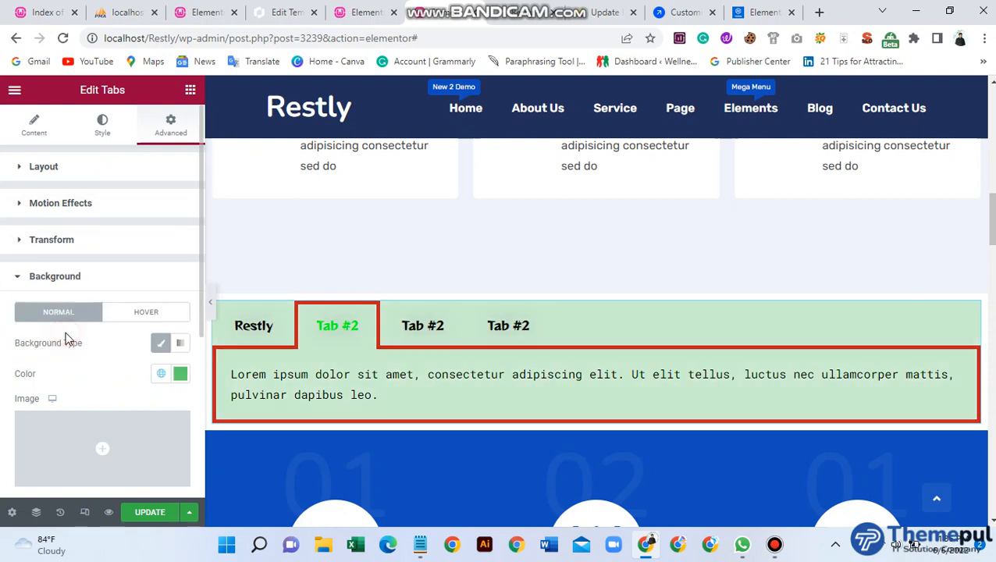
{"action": "left_click", "coordinate": [146, 312]}
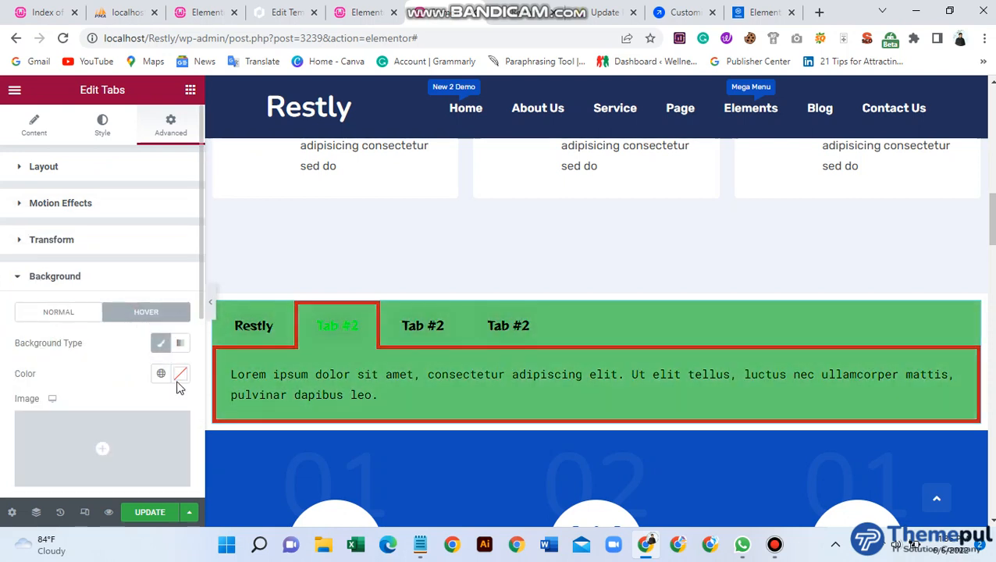
{"action": "left_click", "coordinate": [160, 374]}
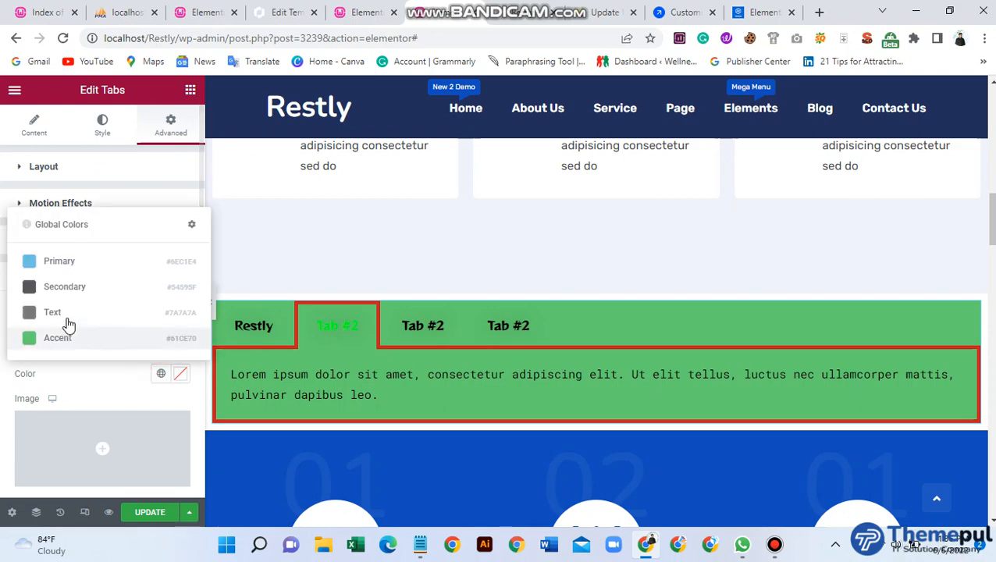